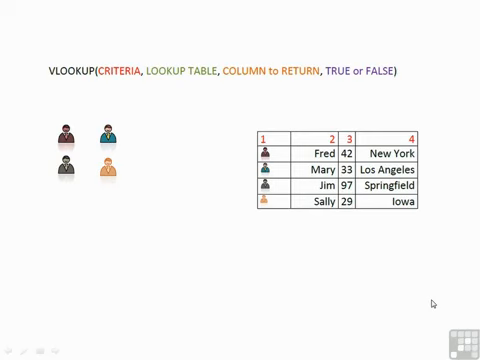
{"action": "mouse_move", "coordinate": [440, 302]}
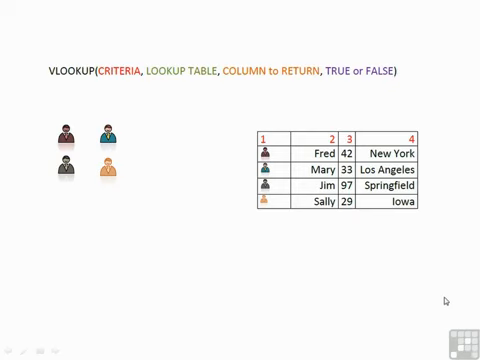
{"action": "mouse_move", "coordinate": [88, 89]}
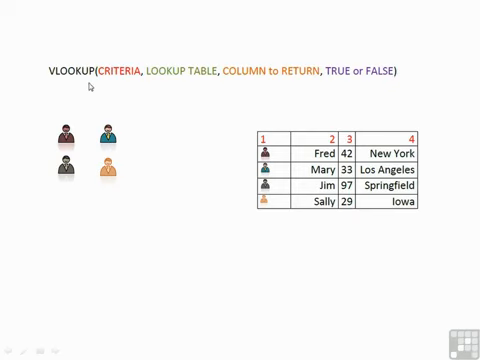